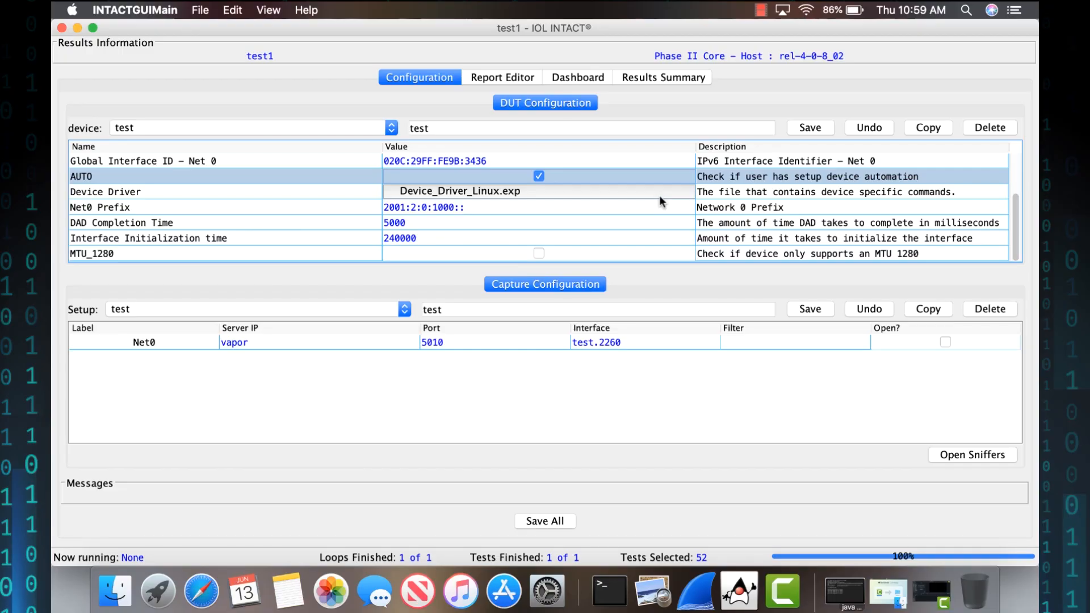
# - Select only test case v6LC_1_1_01 in the Results Summary and start the run
pyautogui.click(663, 78)
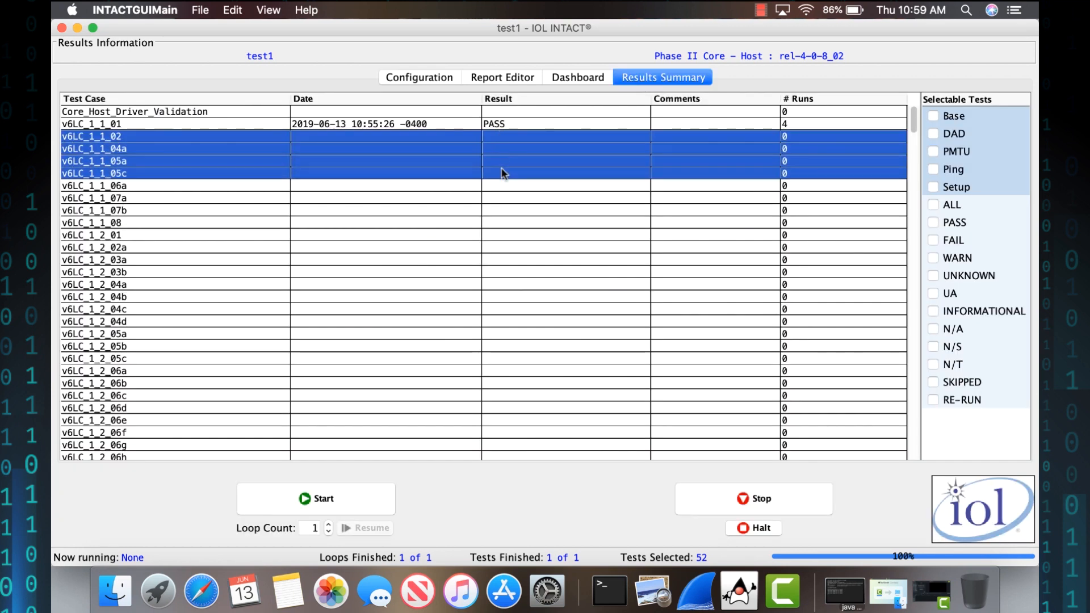
pyautogui.click(117, 123)
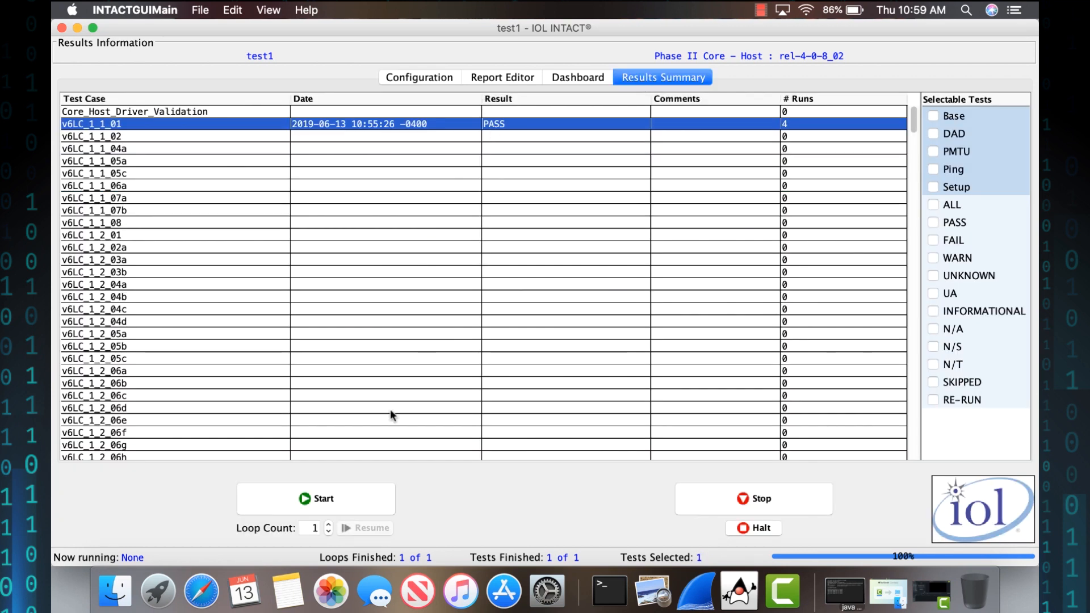
pyautogui.click(316, 498)
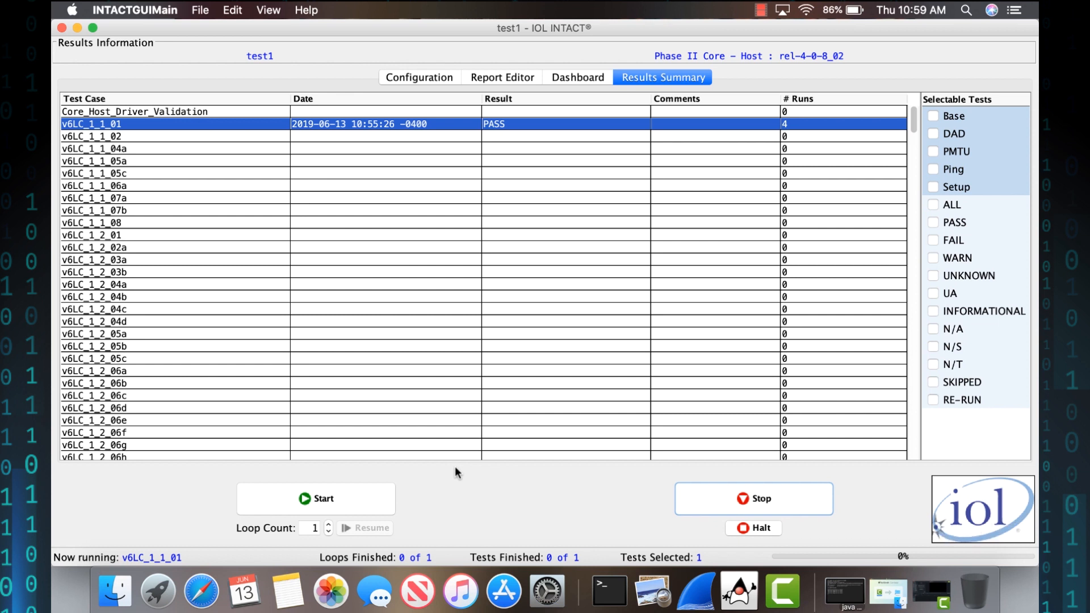
pyautogui.click(577, 78)
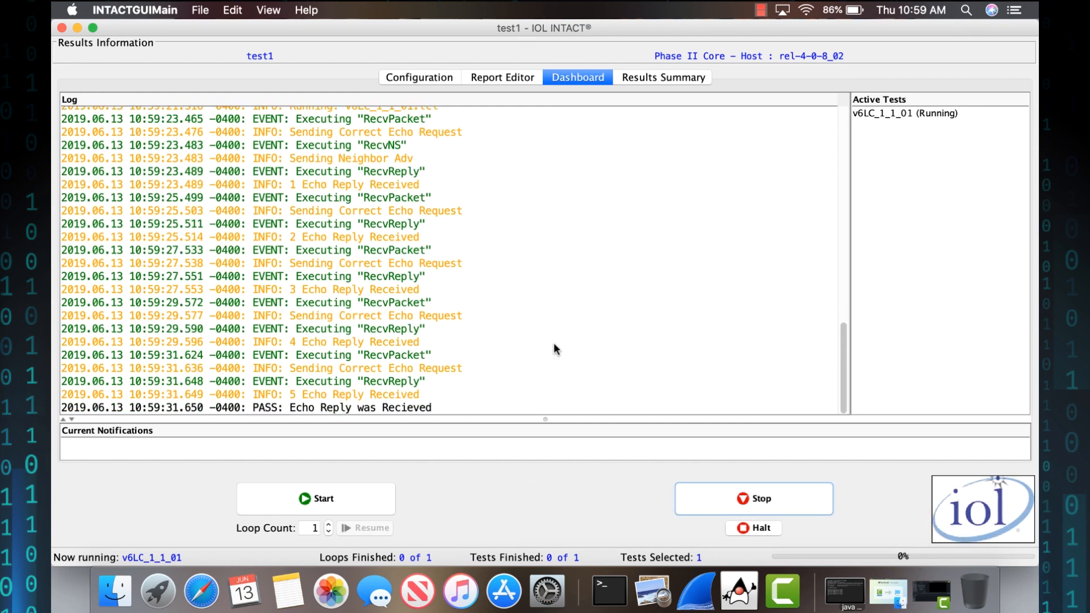
pyautogui.moveTo(445, 420)
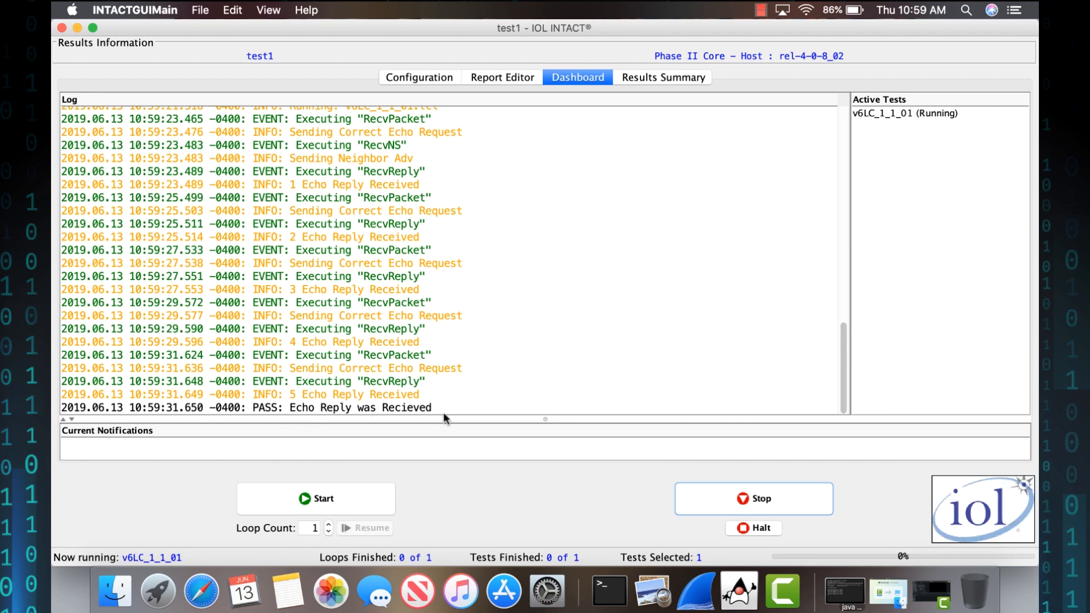
pyautogui.moveTo(665, 84)
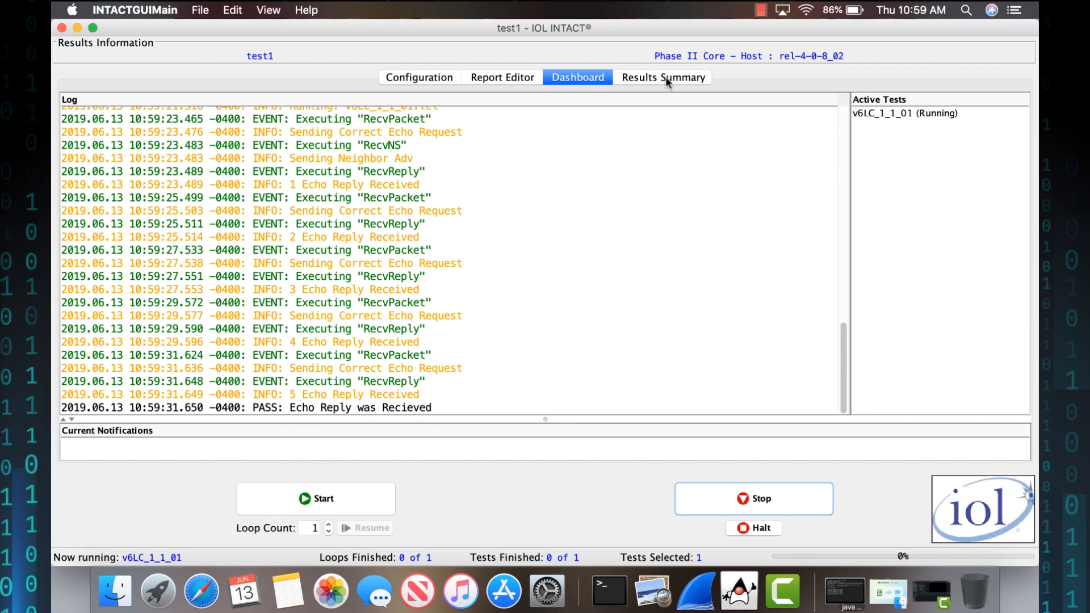
pyautogui.click(663, 77)
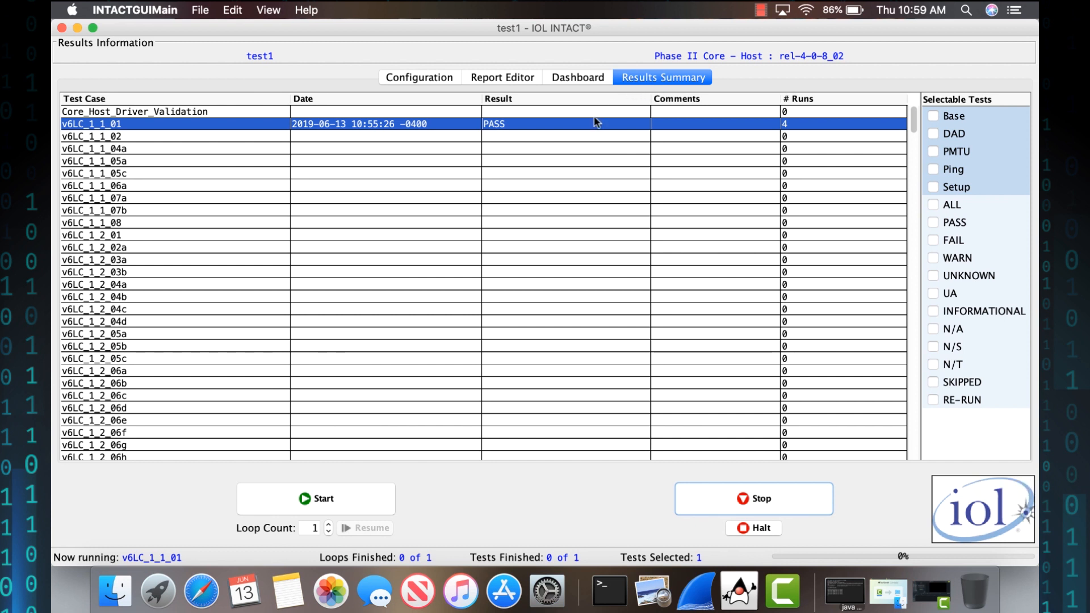
# - Inspect the 23-packet Net0 capture of v6LC_1_1_01 from its run history in Wireshark
pyautogui.doubleClick(117, 123)
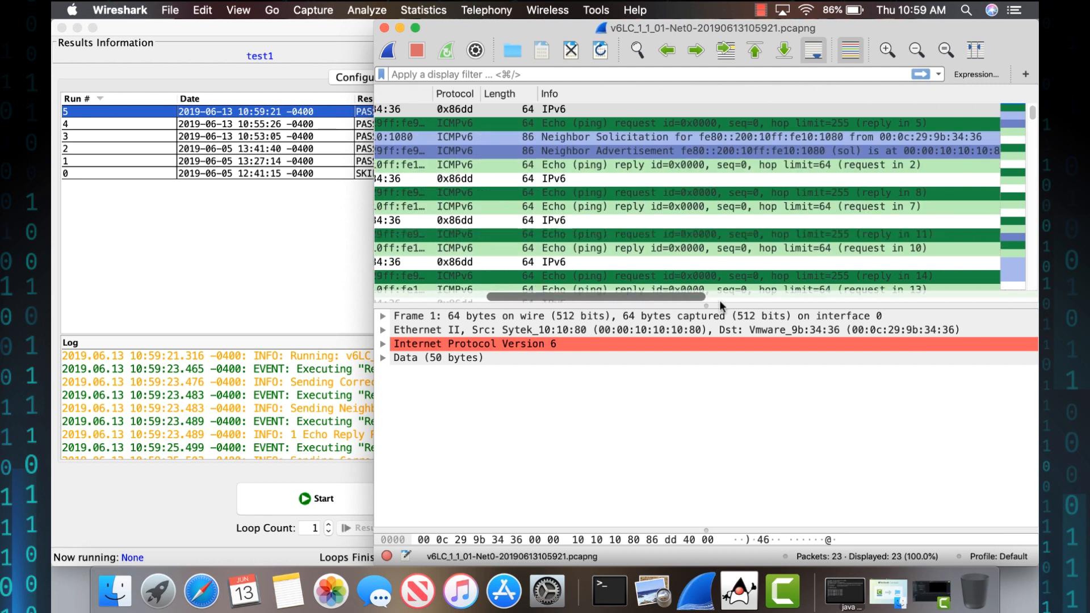
pyautogui.hscroll(-3)
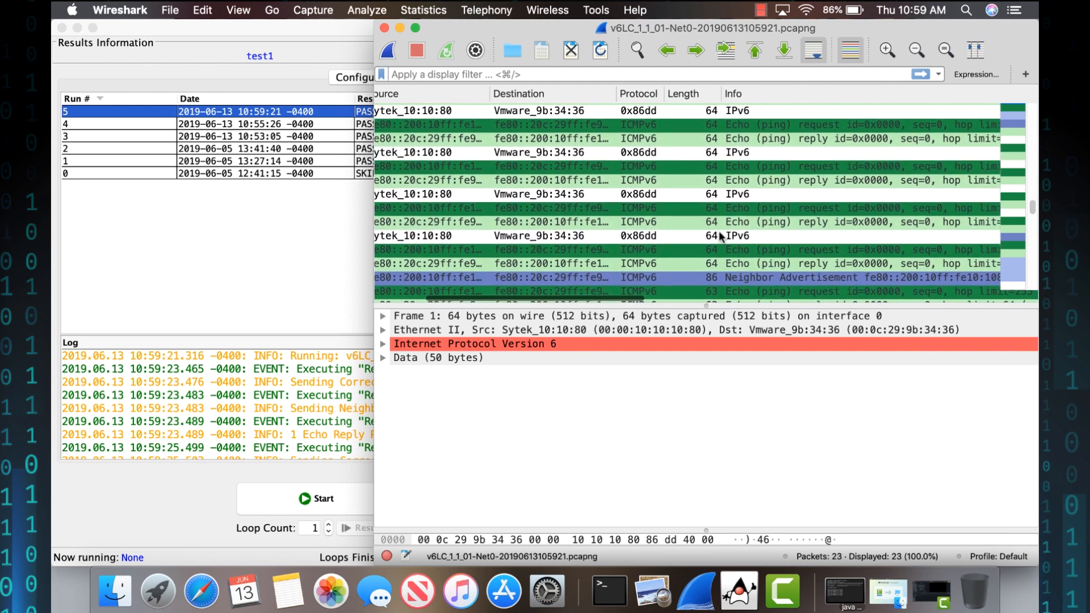
pyautogui.scroll(-3)
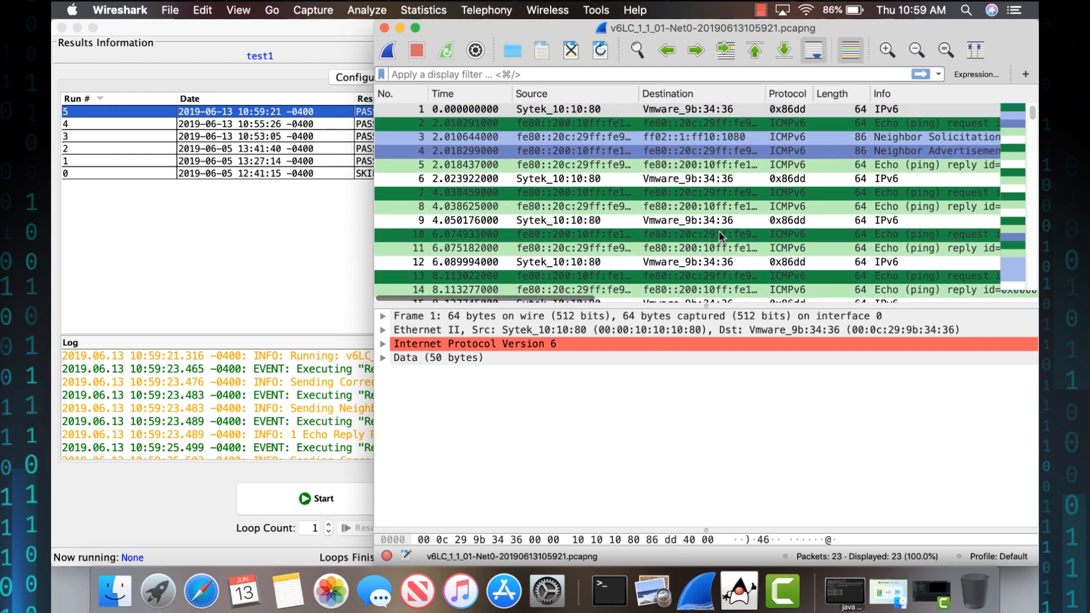
pyautogui.moveTo(665, 230)
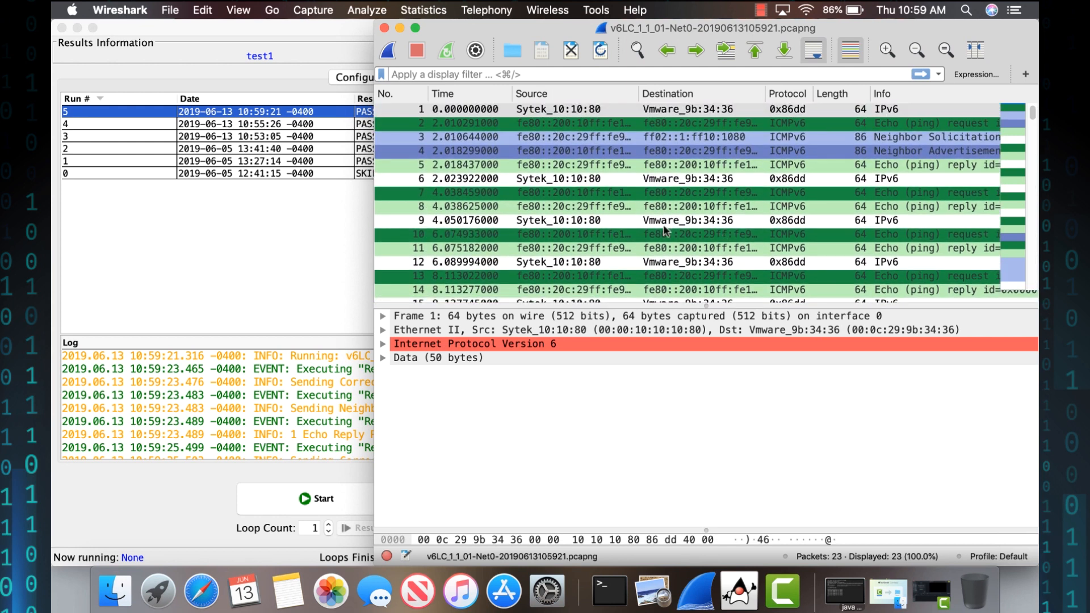
pyautogui.click(575, 192)
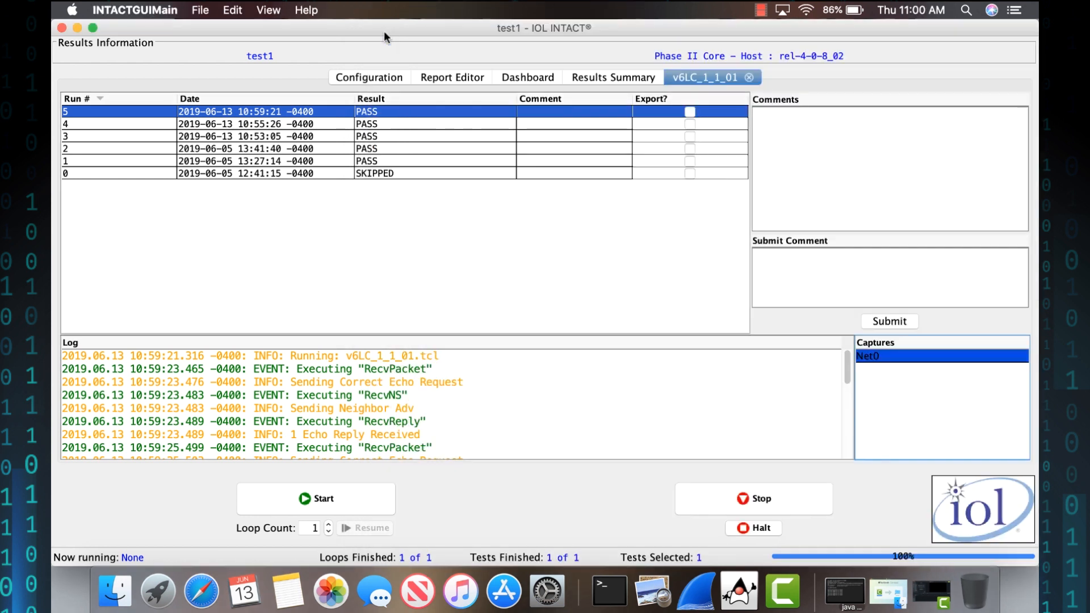
# - Check the DAD label in Selectable Tests, selecting its 52 tests
pyautogui.click(613, 77)
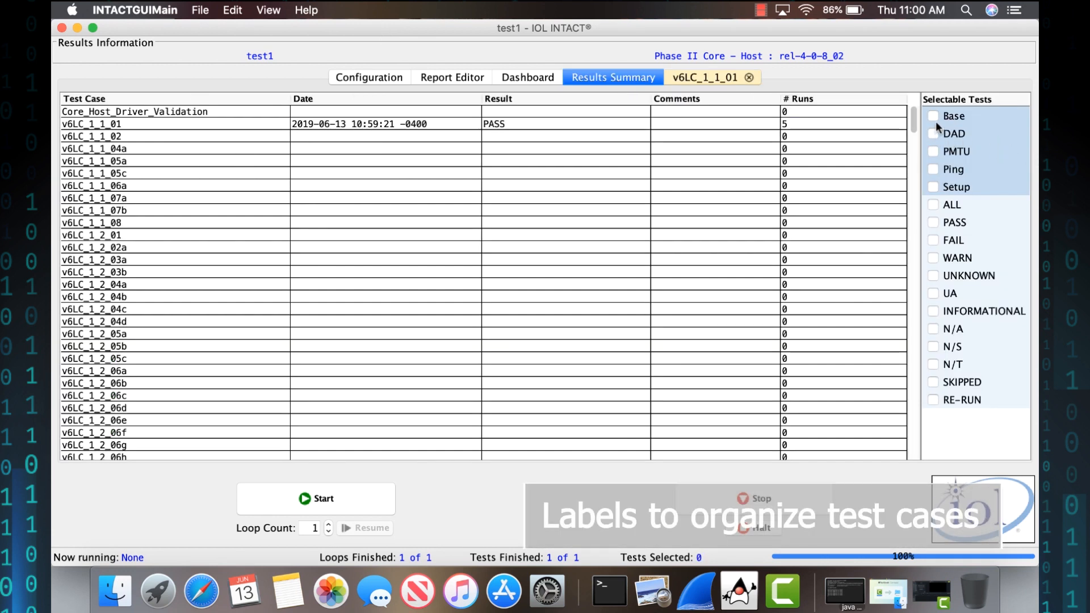
pyautogui.click(933, 134)
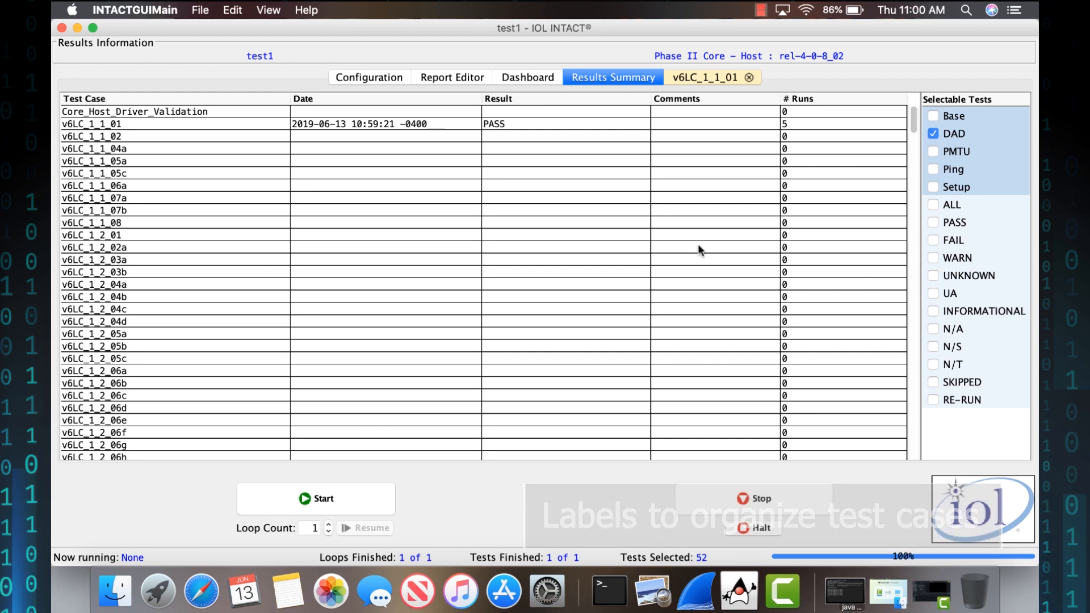